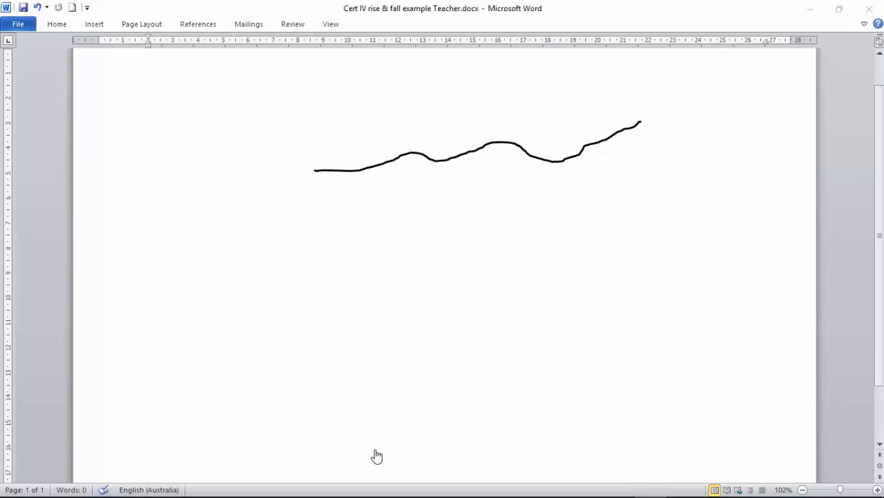
{"action": "mouse_move", "coordinate": [326, 201]}
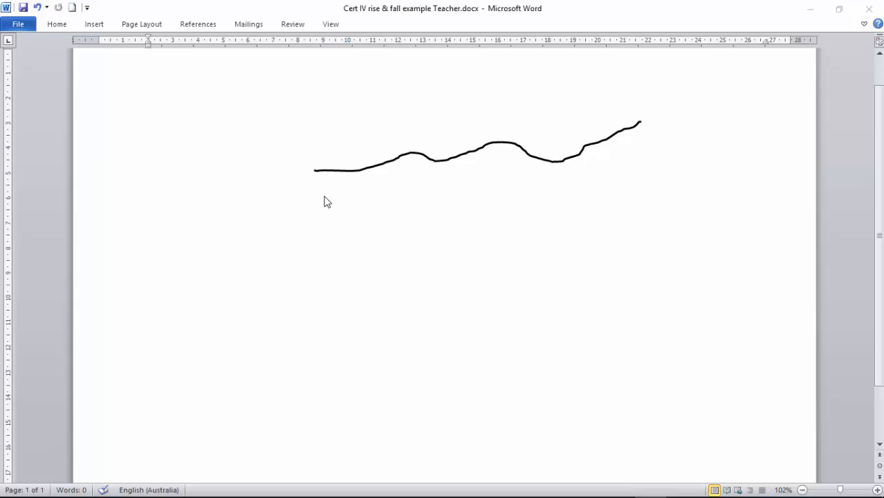
{"action": "mouse_move", "coordinate": [393, 171]}
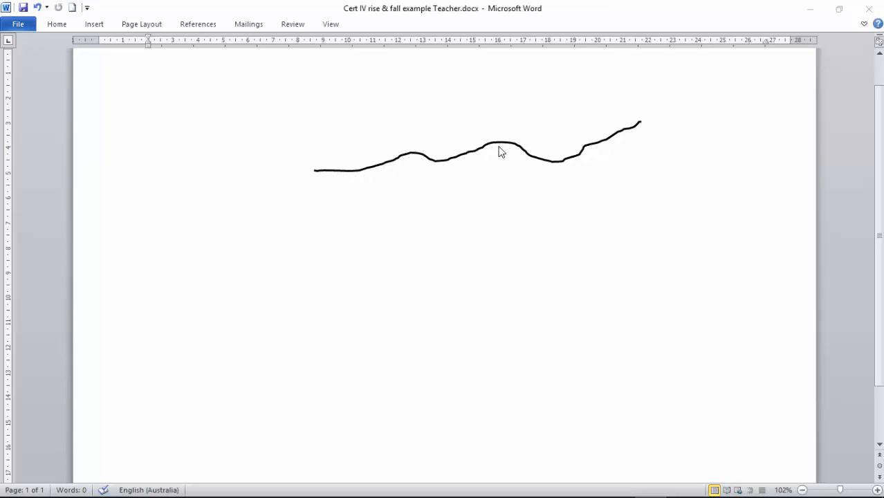
{"action": "mouse_move", "coordinate": [339, 216]}
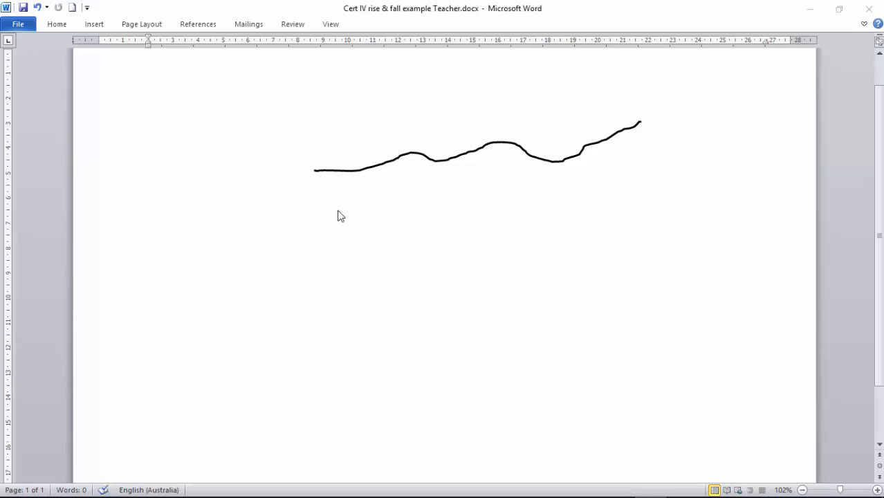
{"action": "mouse_move", "coordinate": [238, 165]}
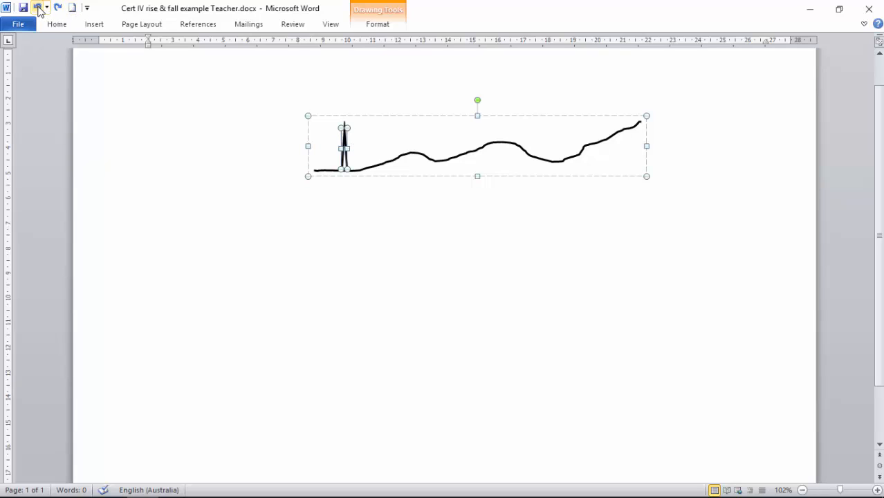
{"action": "mouse_move", "coordinate": [39, 8]}
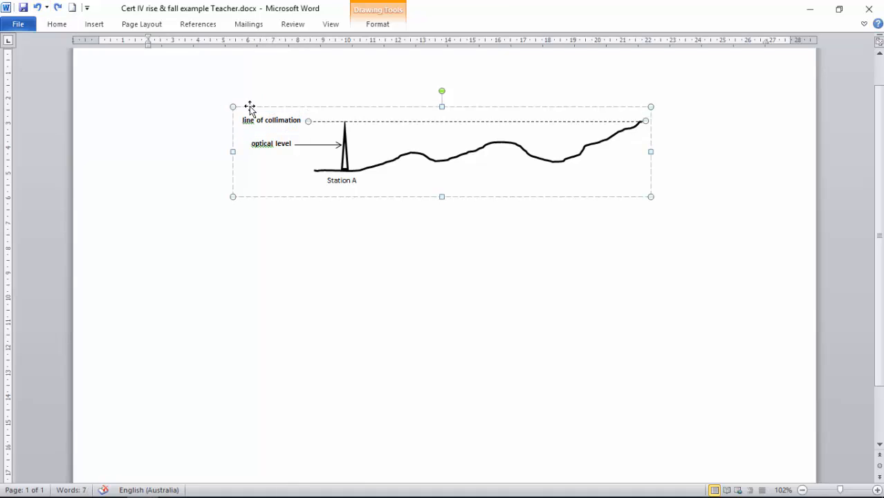
{"action": "mouse_move", "coordinate": [337, 125]}
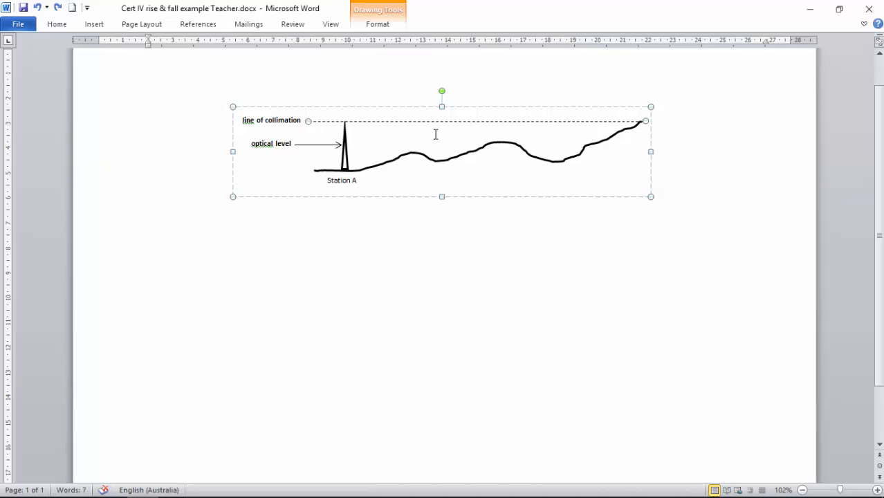
{"action": "mouse_move", "coordinate": [387, 94]}
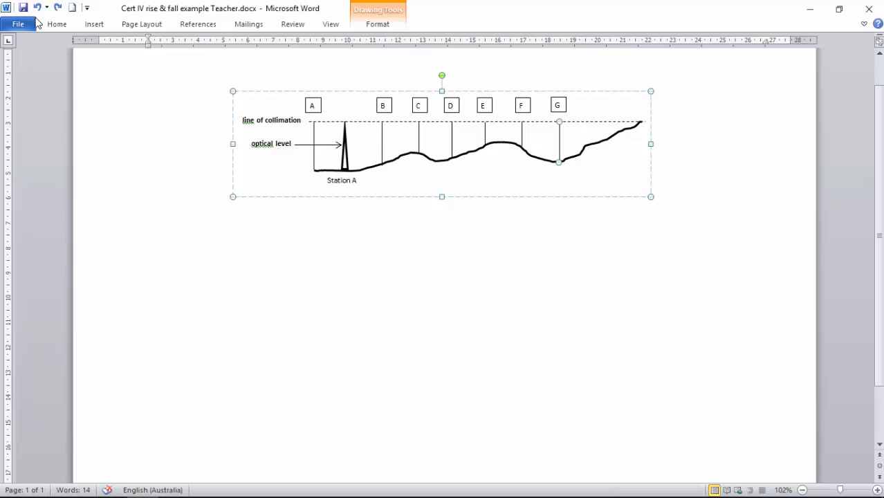
Add staff point H ending the row and callouts for backsight and foresight readings
{"action": "left_click", "coordinate": [36, 9]}
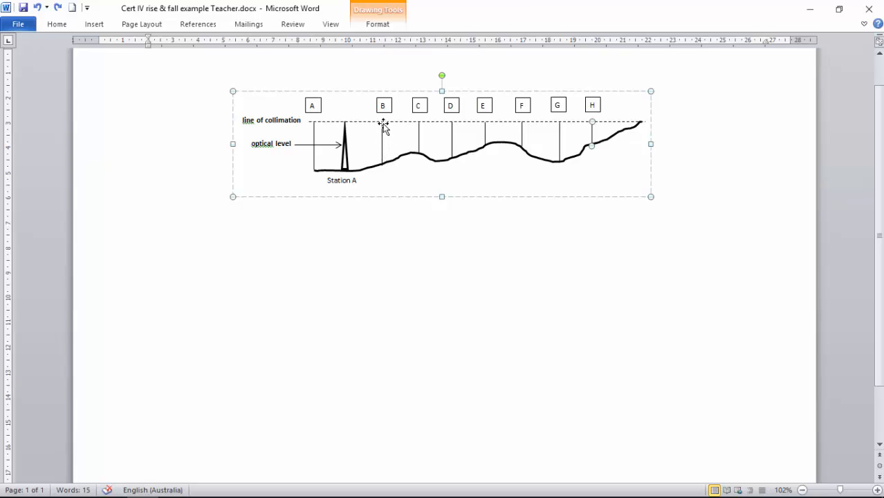
{"action": "left_click", "coordinate": [36, 9]}
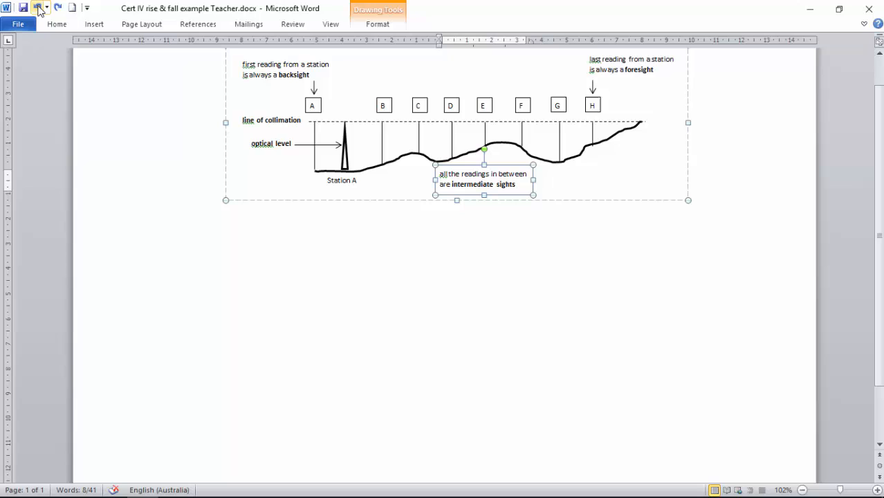
Add the line 'Use the readings below to complete the Rise & Fall booking sheet.' beneath the diagram
{"action": "left_click", "coordinate": [39, 8]}
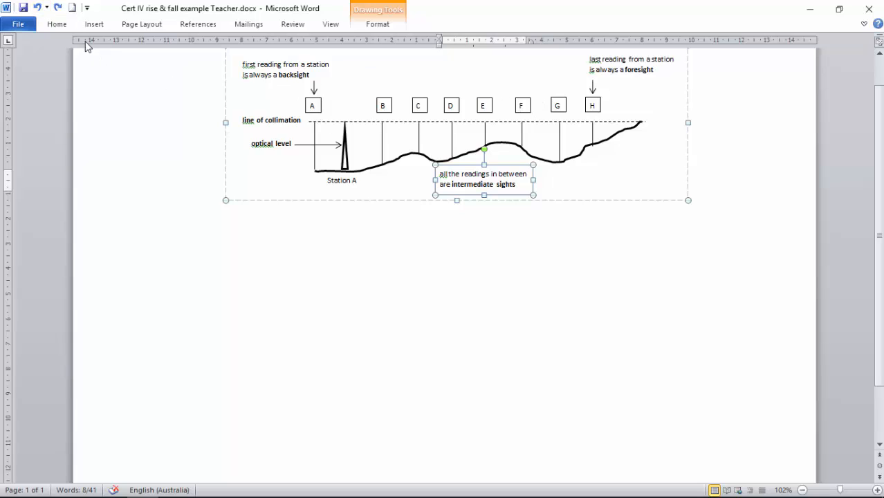
{"action": "left_click", "coordinate": [39, 8]}
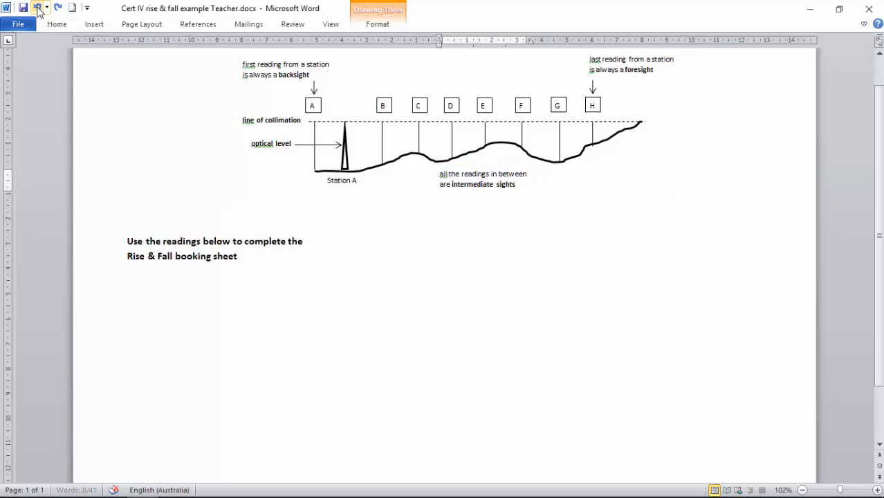
List readings A = 1.260m, B = 1.170, C = 0.980, D = 1.090, E = 0.820, F = 0.840, G = 1.120, H = 0.780 in a text box
{"action": "left_click", "coordinate": [214, 240]}
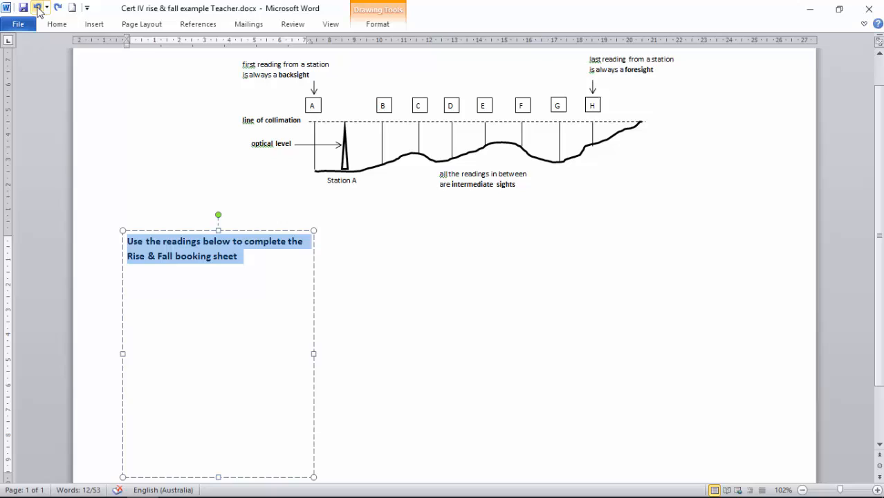
{"action": "type", "text": "A = 1.260m  B = 1.170"}
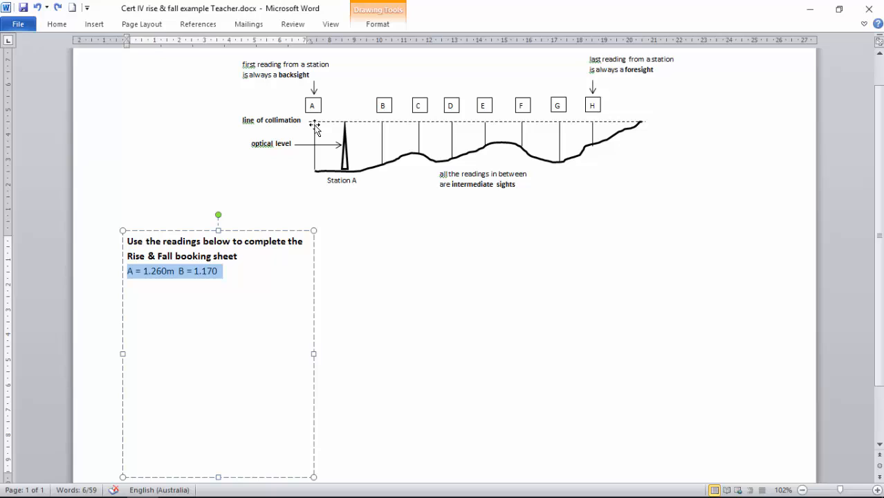
{"action": "mouse_move", "coordinate": [348, 133]}
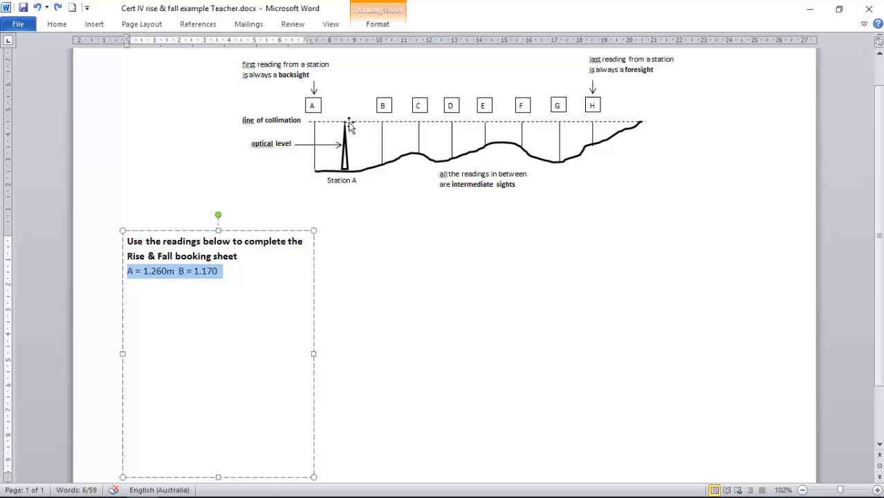
{"action": "mouse_move", "coordinate": [159, 276]}
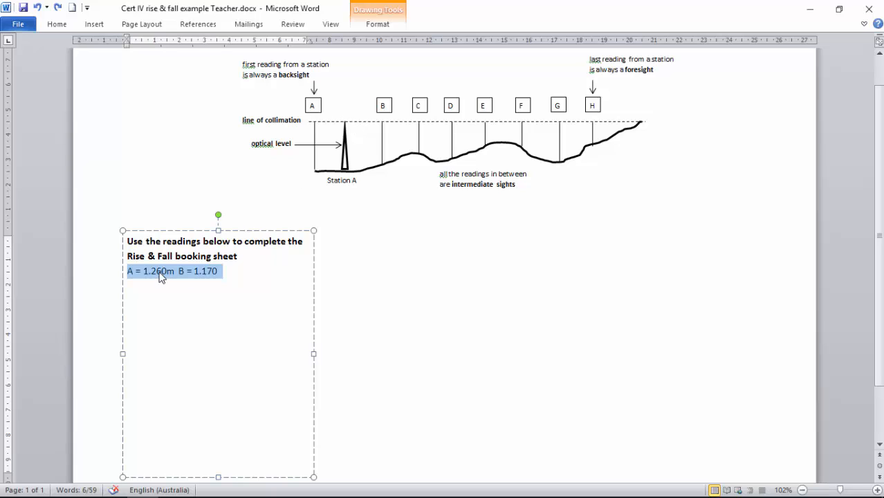
{"action": "mouse_move", "coordinate": [180, 279]}
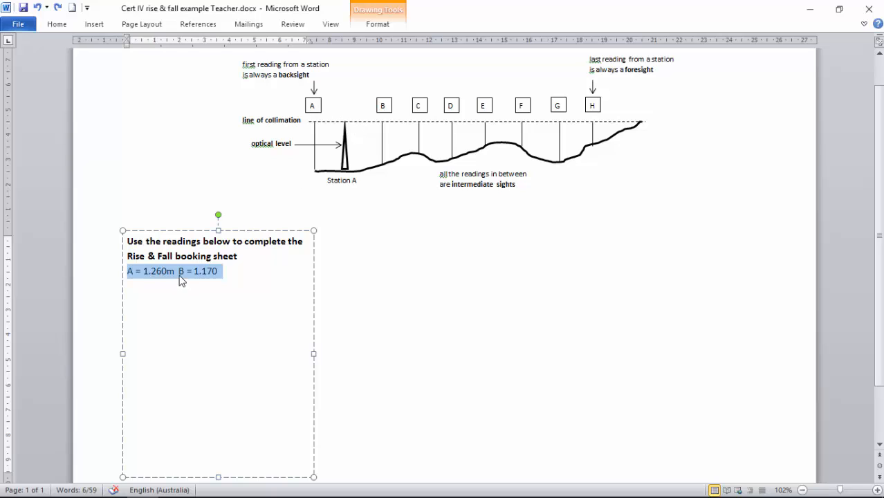
{"action": "mouse_move", "coordinate": [151, 271]}
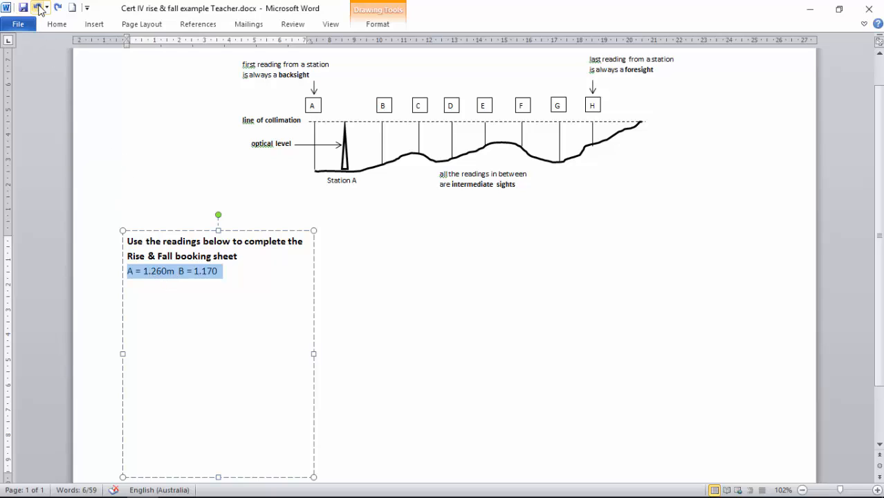
{"action": "type", "text": "C = 0.980"}
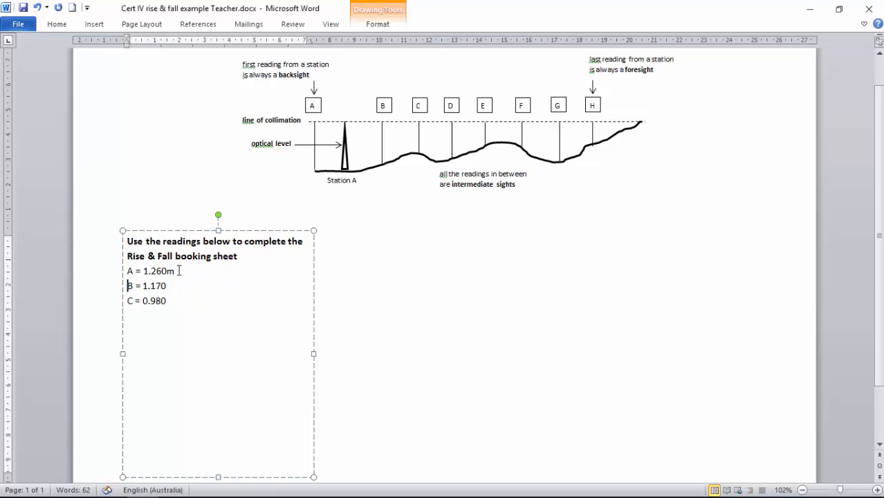
{"action": "mouse_move", "coordinate": [56, 66]}
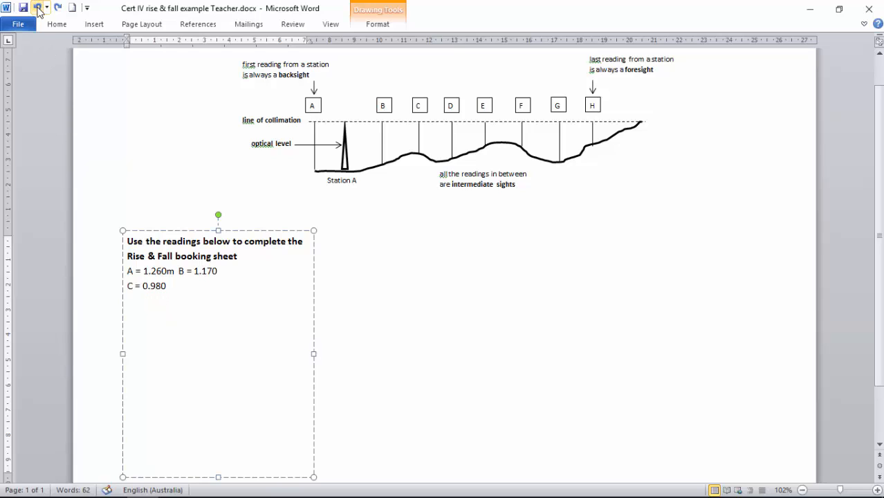
{"action": "type", "text": "D = 1.090"}
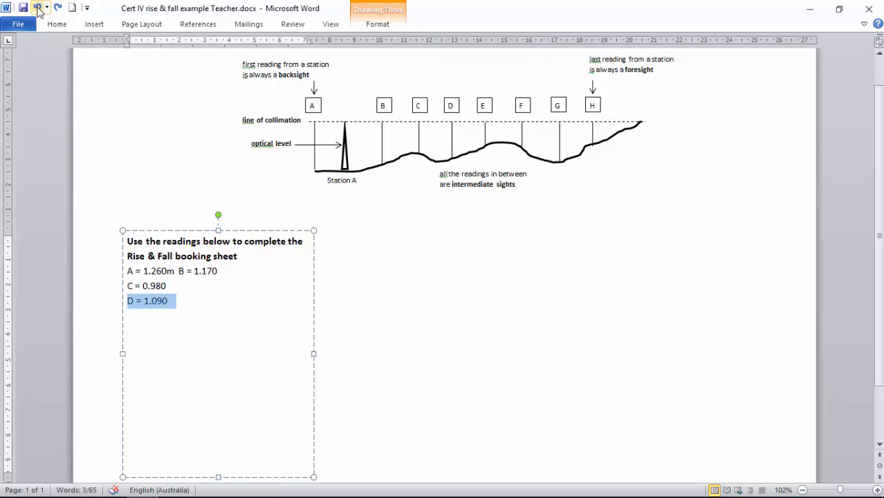
{"action": "type", "text": "E = 0.820"}
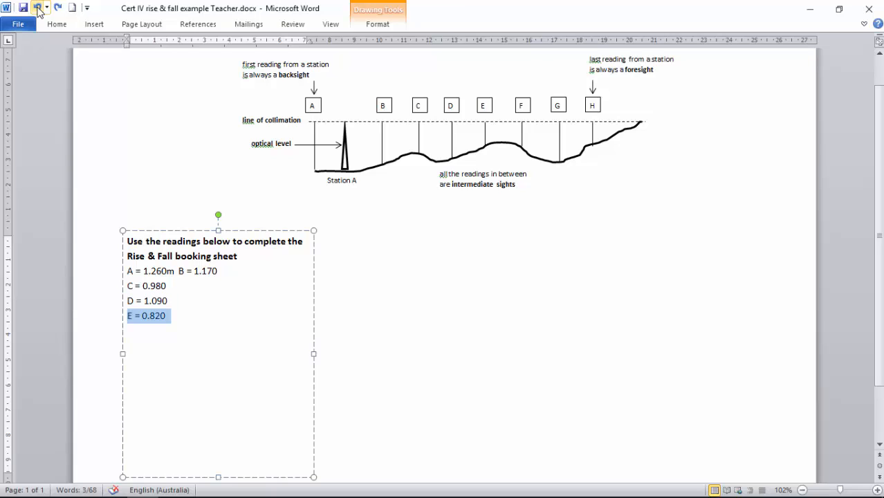
{"action": "type", "text": "F = 0.840"}
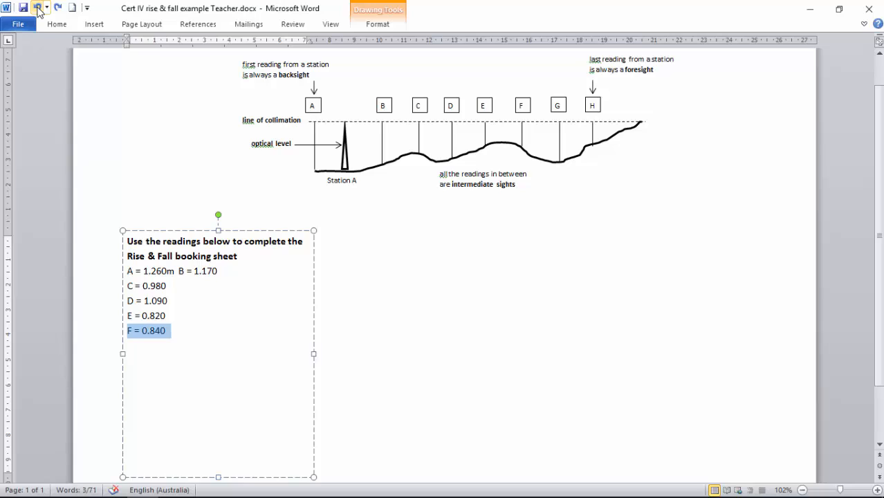
{"action": "type", "text": "G = 1.120"}
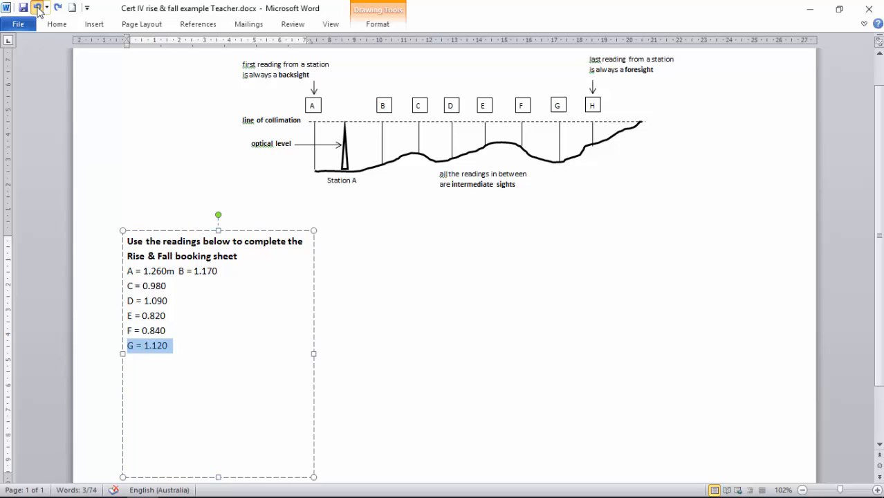
{"action": "type", "text": "H = 0.780"}
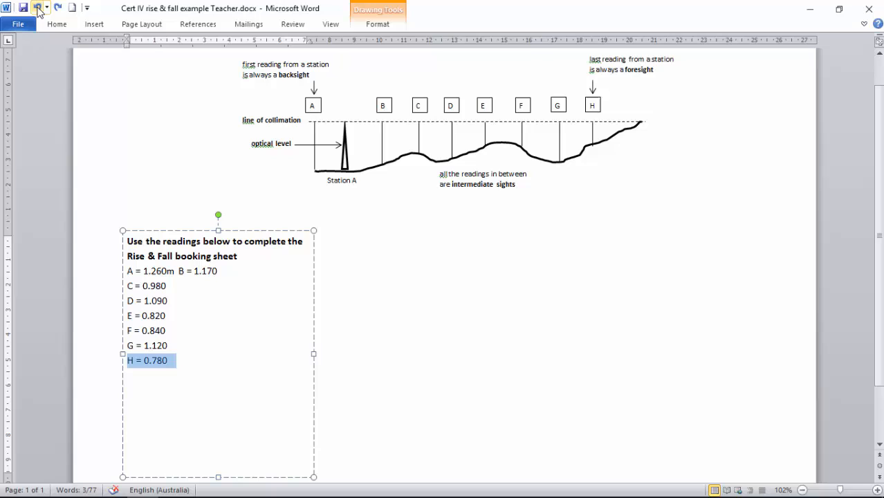